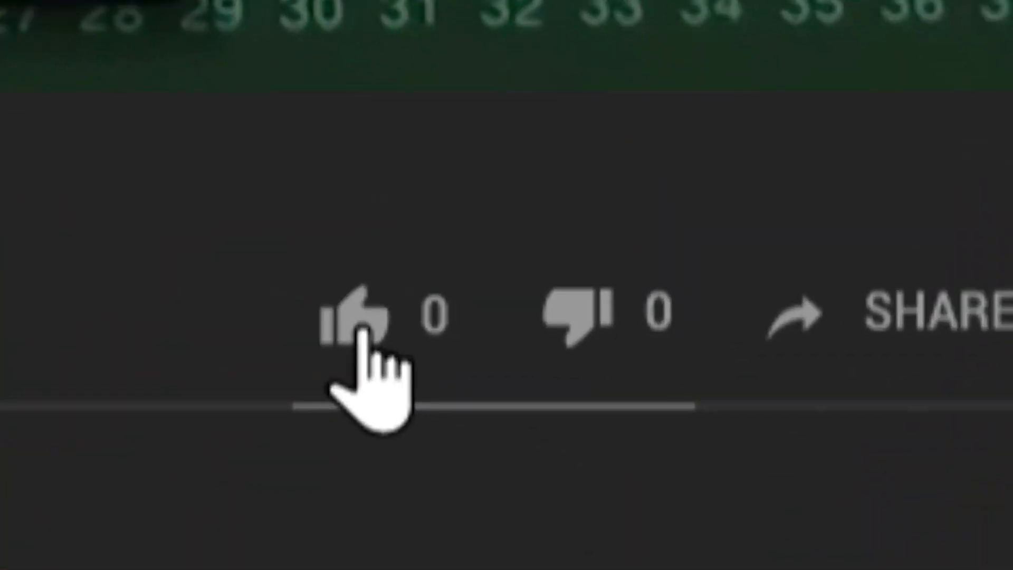
- Like the video with the thumbs-up button, then scroll down toward the comments
{"action": "left_click", "coordinate": [346, 317]}
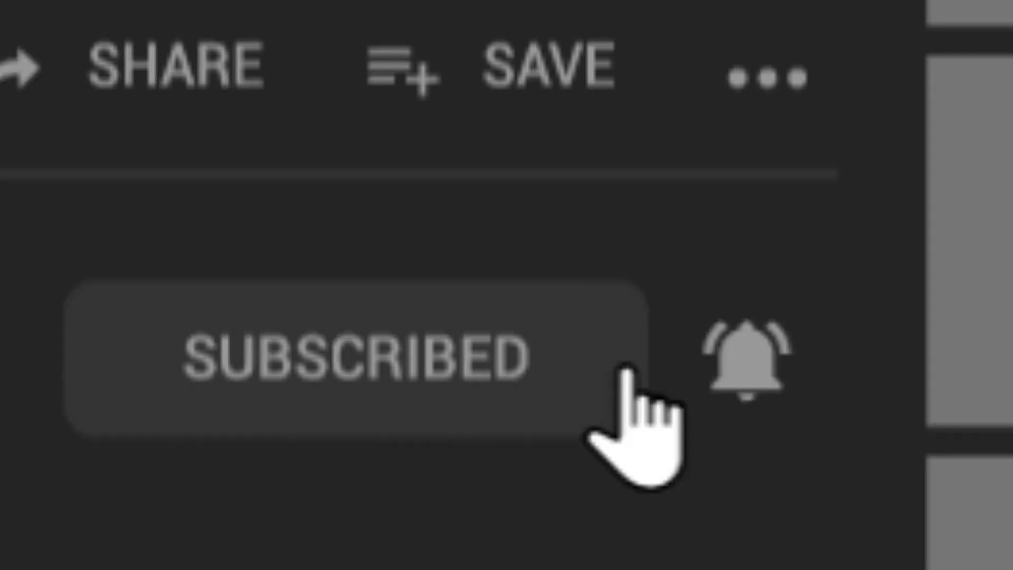
{"action": "scroll", "scroll_direction": "down", "scroll_amount": 3}
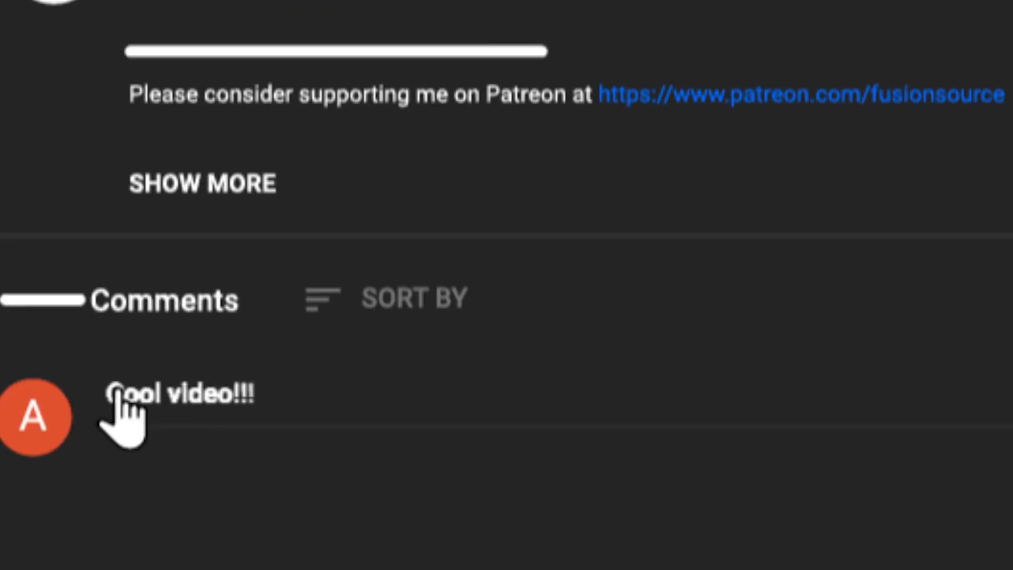